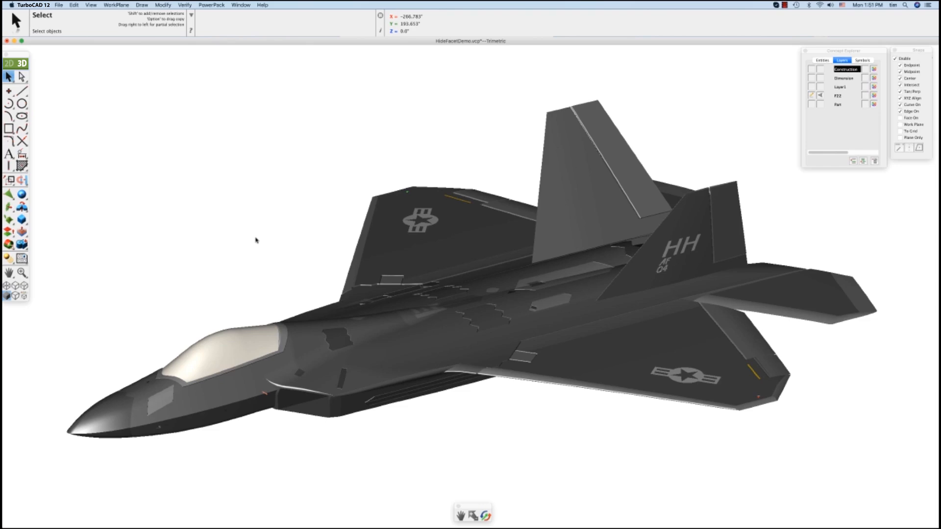
mouse_move(175, 357)
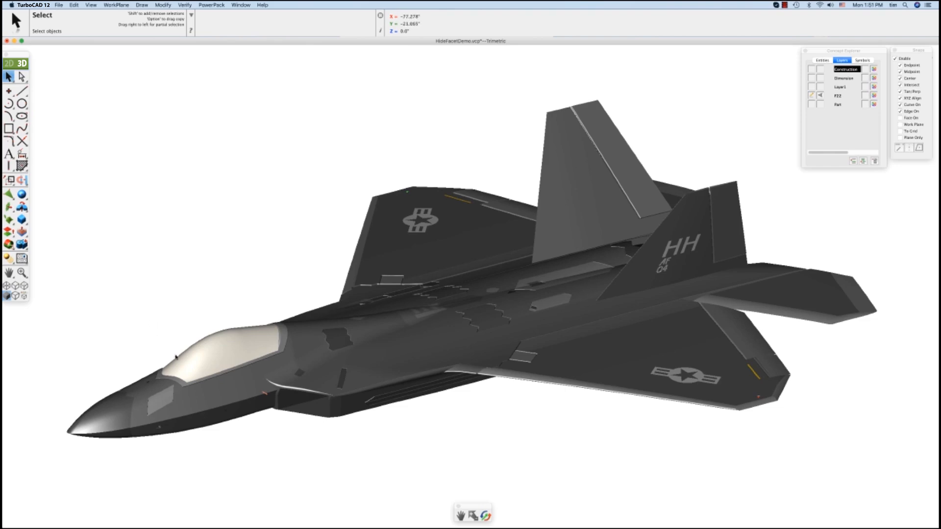
Zoom in on the canopy and nose of the F-22 model
scroll("up", 3)
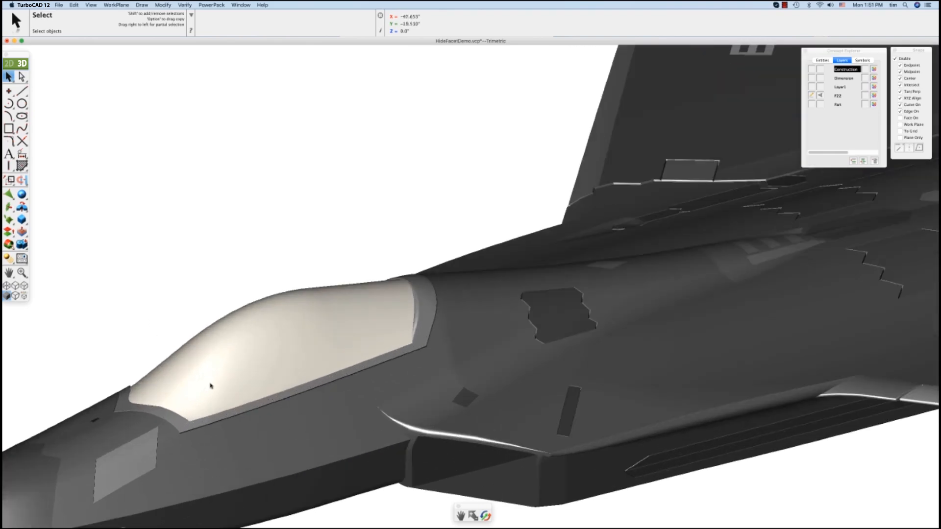
Show all faces of the canopy via its right-click face visibility options
right_click(211, 386)
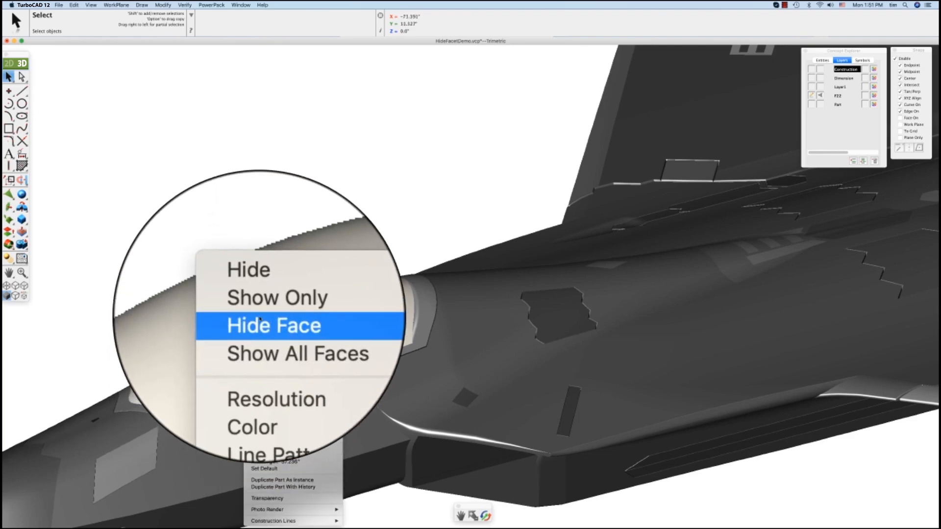
mouse_move(297, 332)
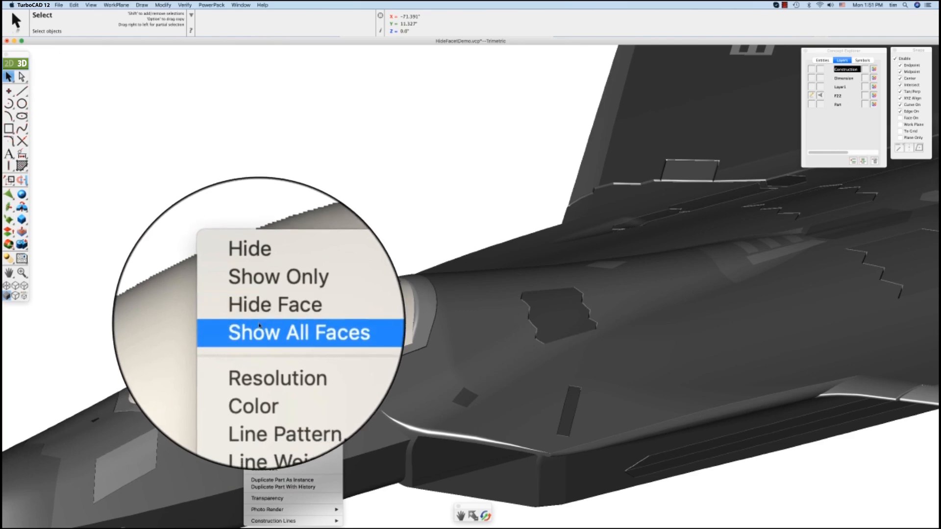
left_click(298, 332)
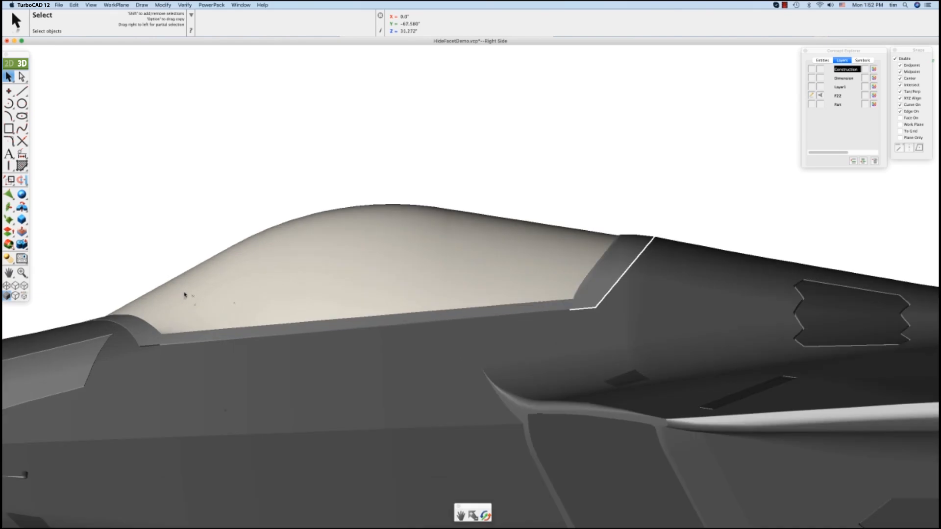
Hide a canopy face to expose the cockpit interior with its button panel
right_click(363, 217)
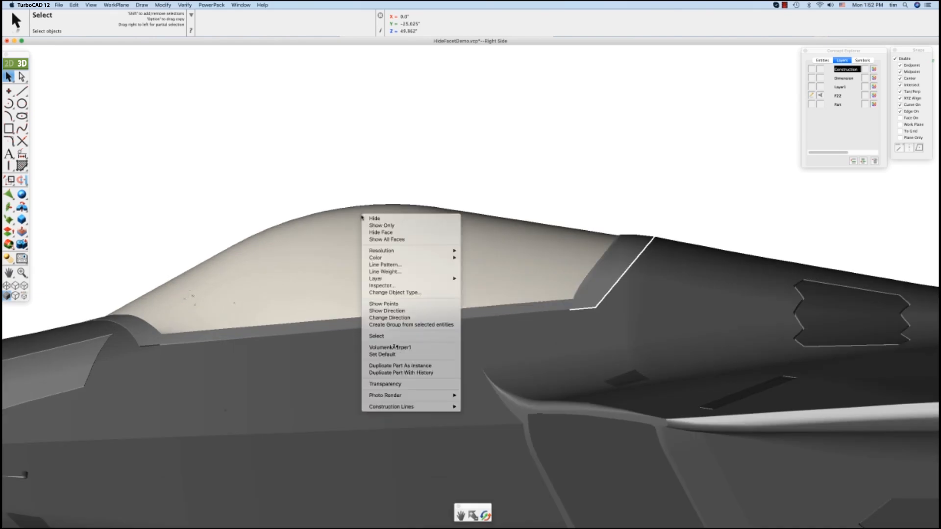
mouse_move(380, 232)
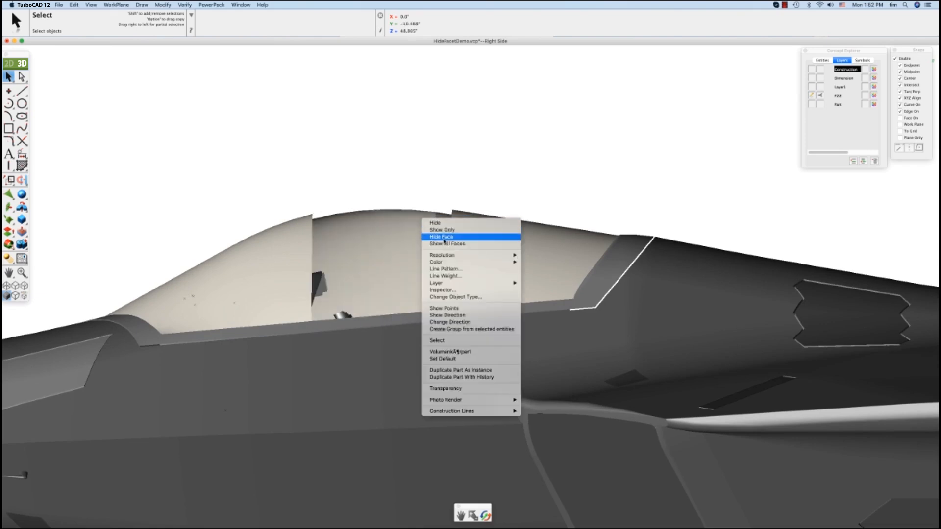
left_click(440, 236)
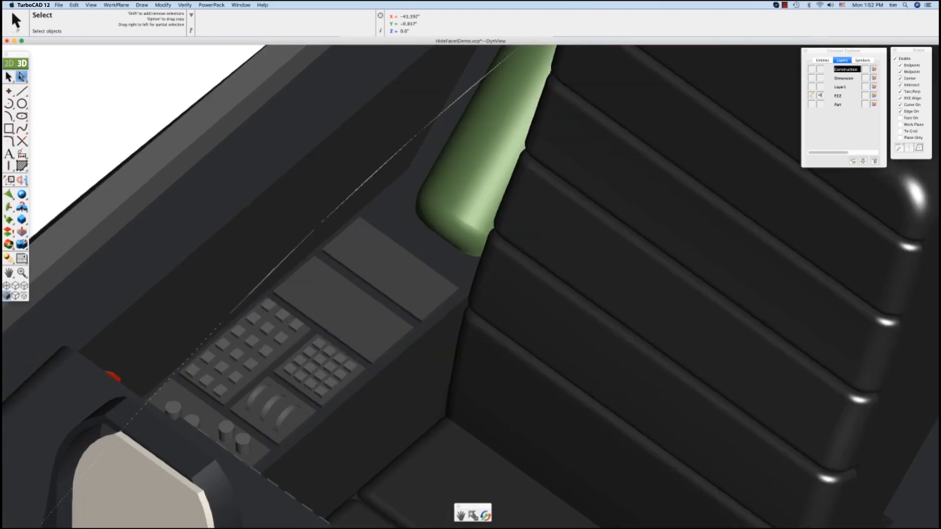
Select Deep a cockpit button face and set its Pen Color to blue in the Inspector
left_click(330, 341)
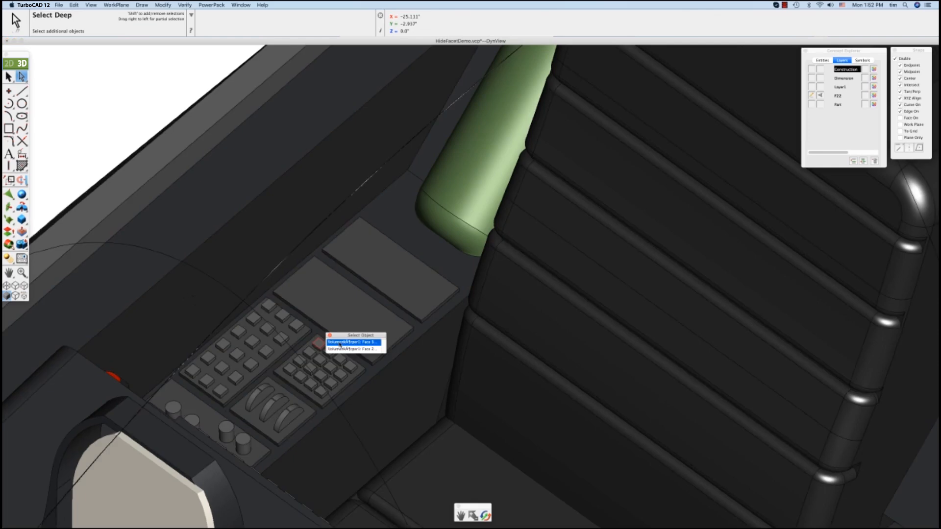
left_click(352, 342)
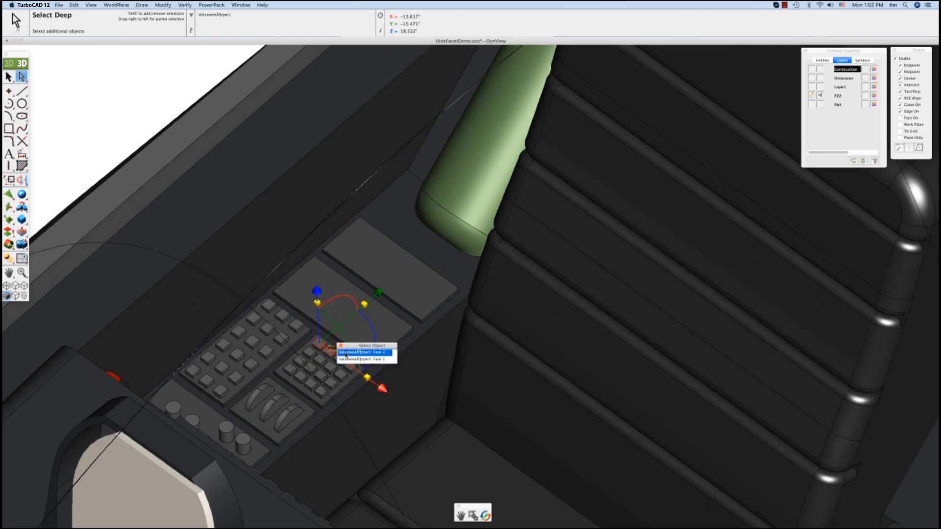
left_click(363, 352)
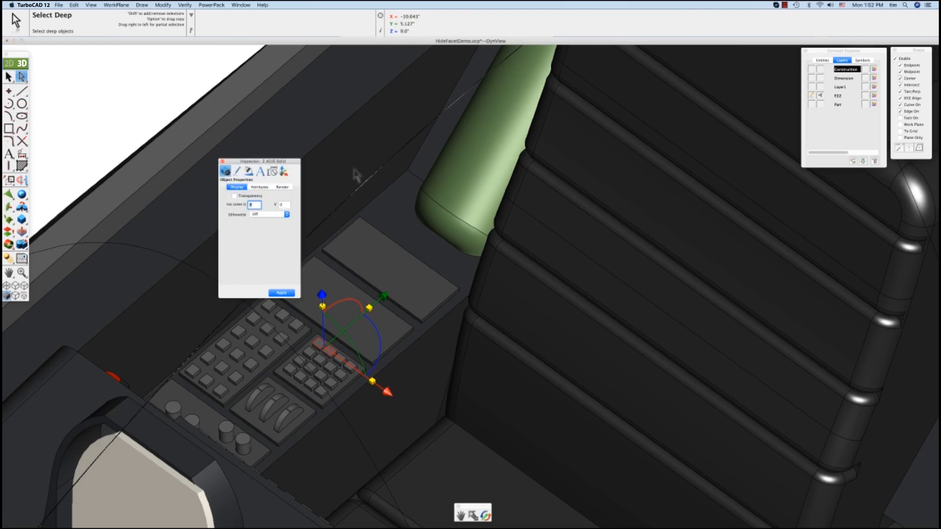
left_click(237, 172)
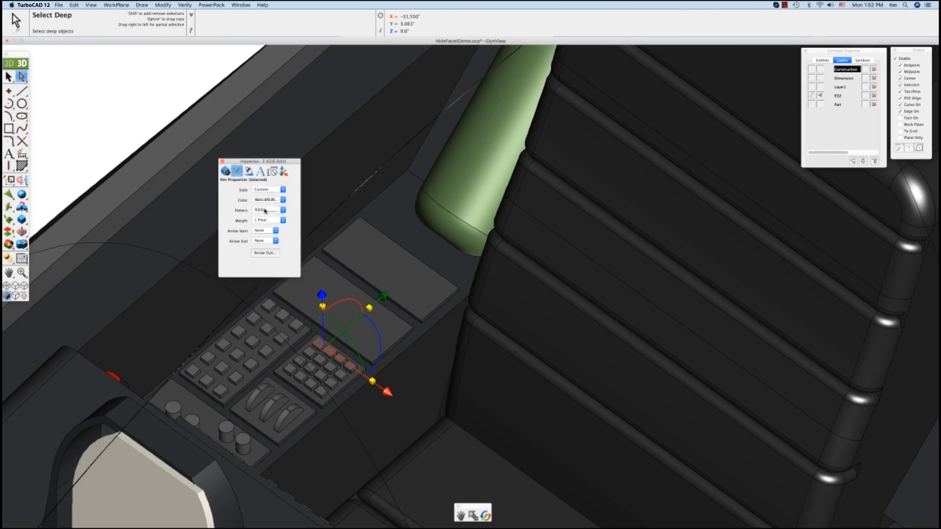
left_click(282, 200)
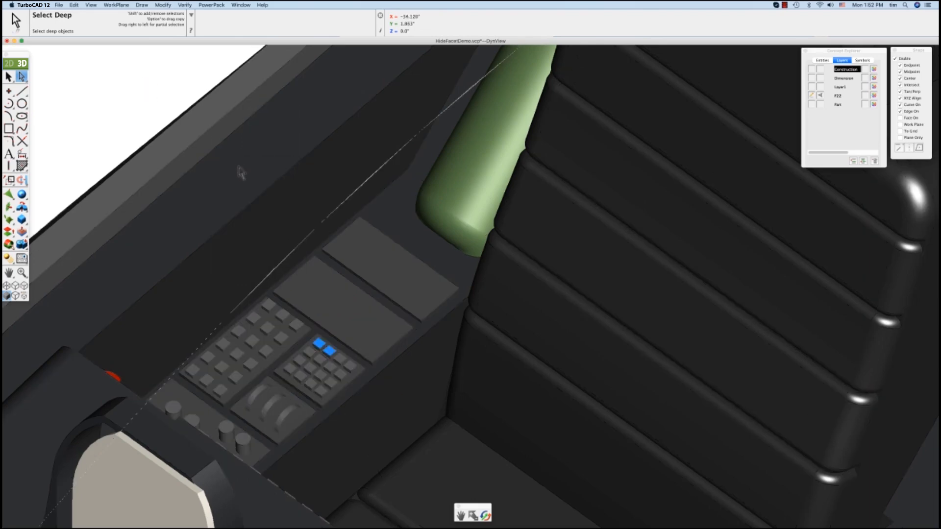
mouse_move(274, 178)
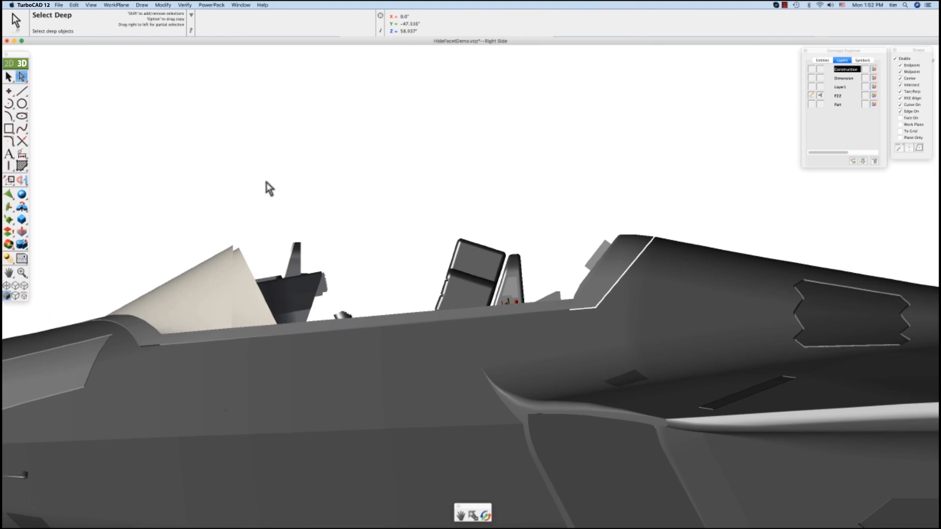
mouse_move(222, 266)
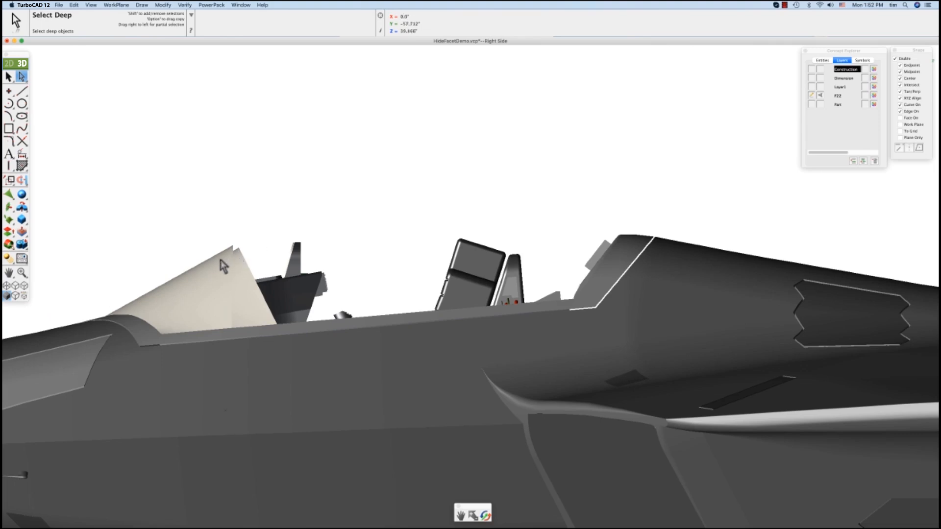
Restore all hidden canopy faces so the cockpit is covered again
right_click(223, 266)
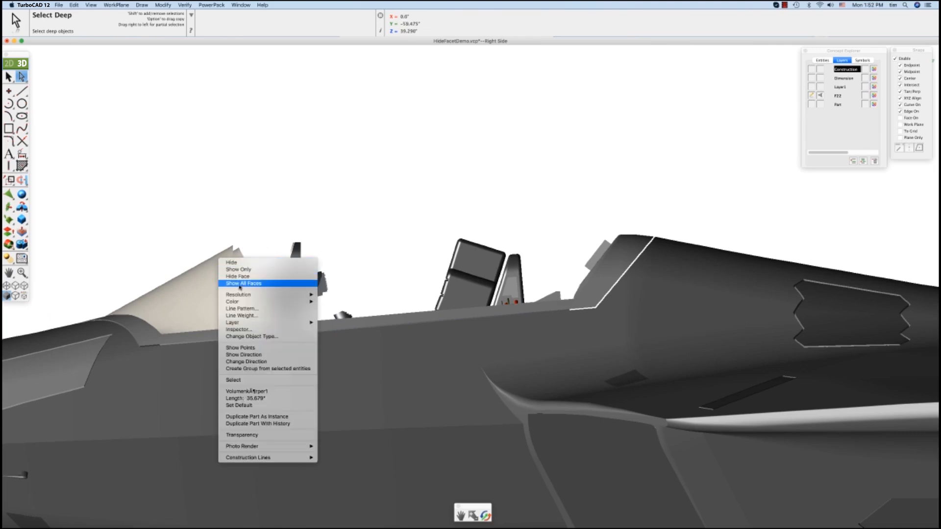
left_click(242, 282)
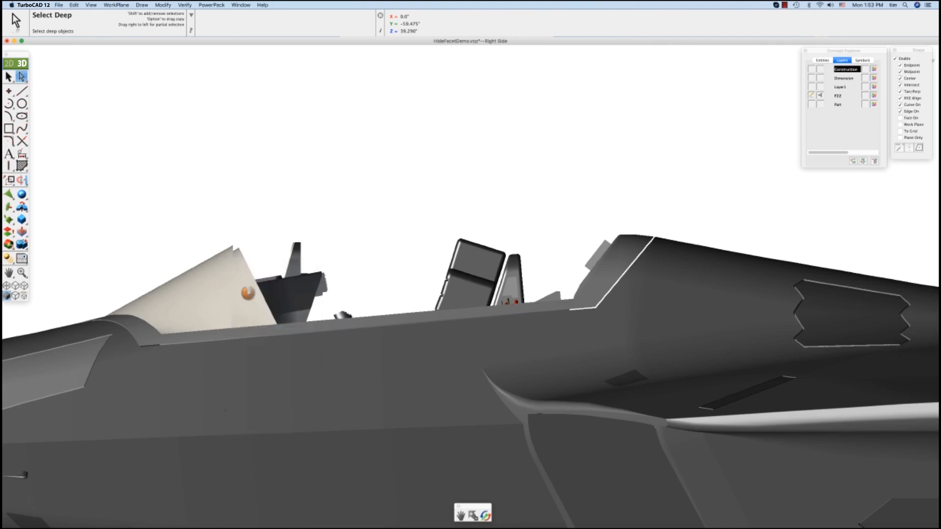